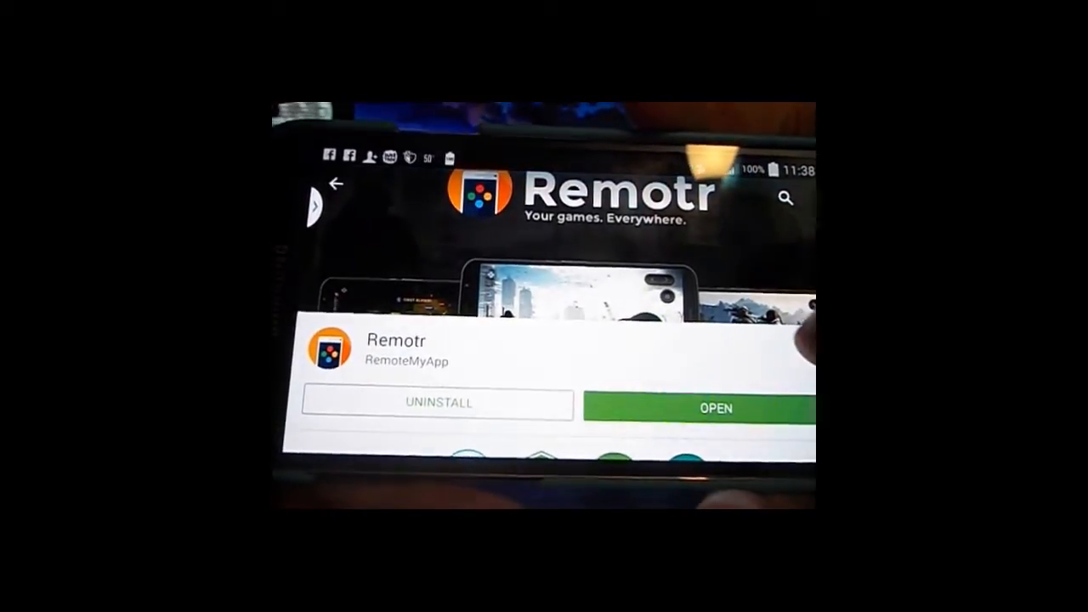
left_click(715, 409)
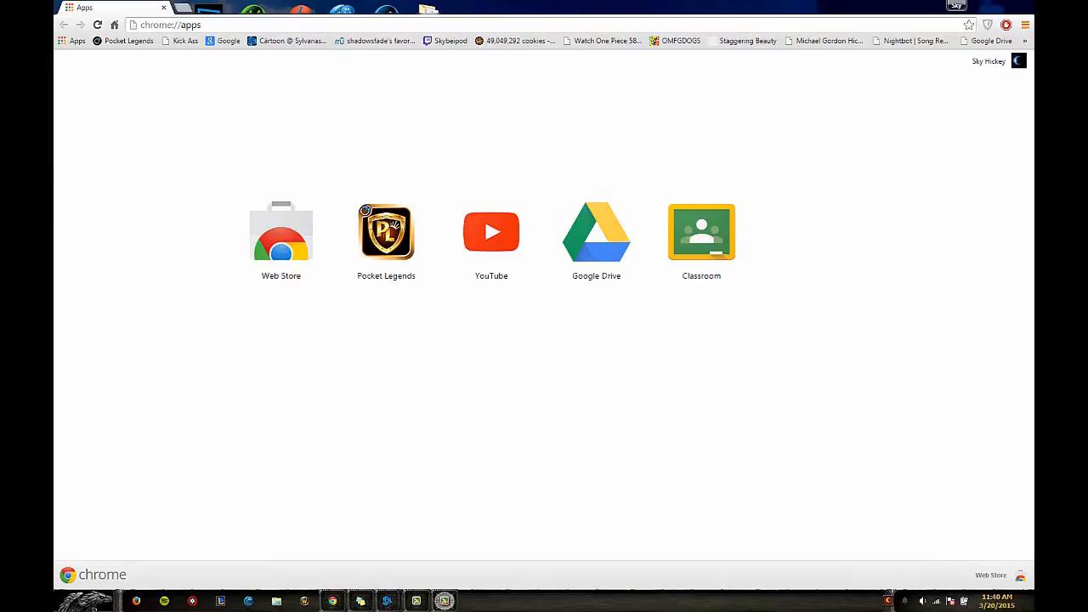
mouse_move(213, 20)
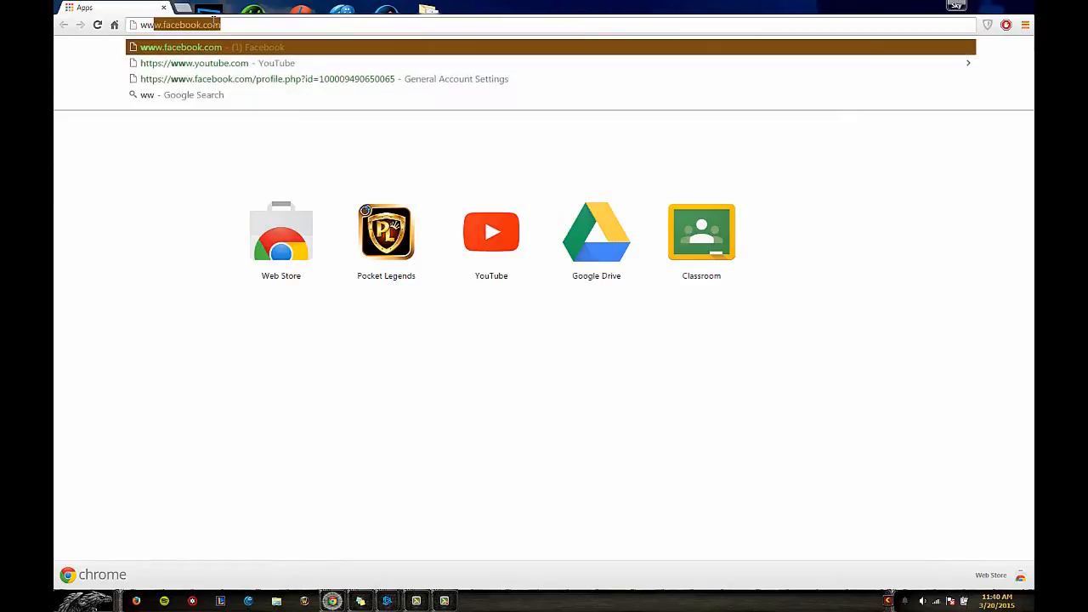
type("w.")
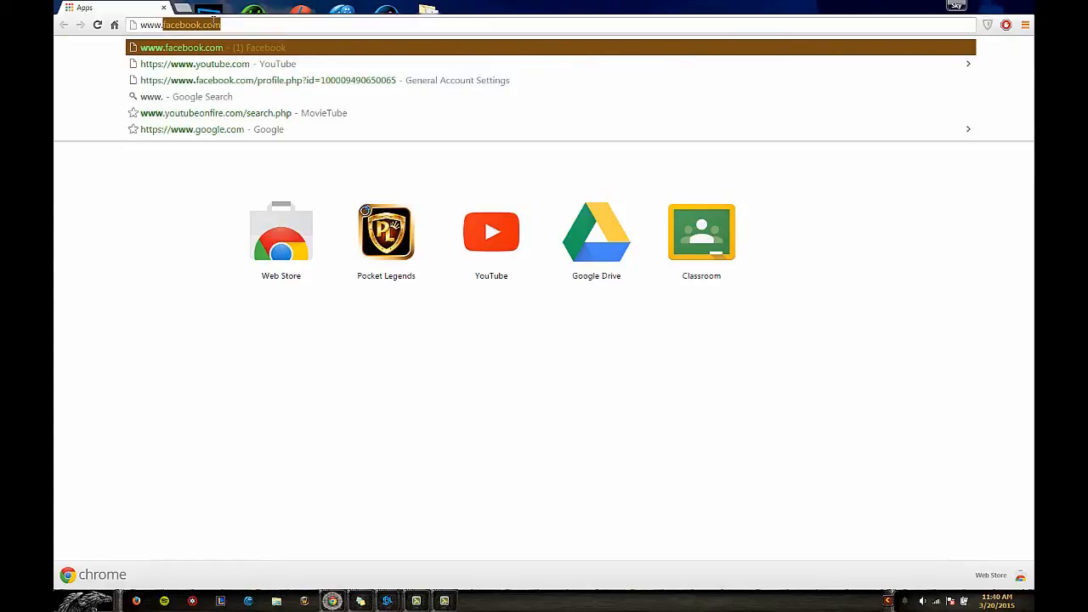
type("www.remot")
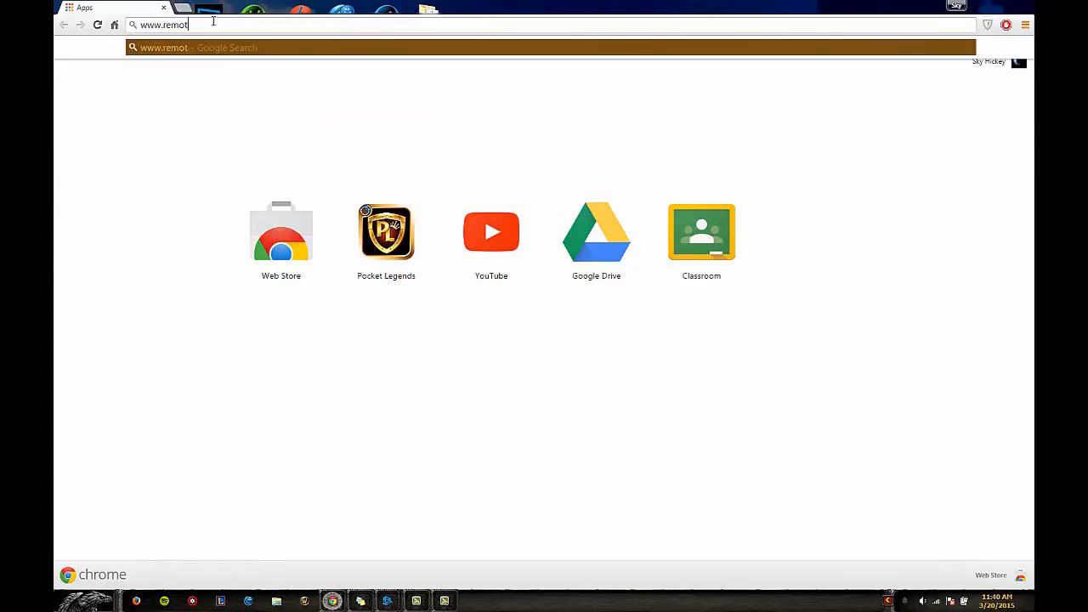
type("rapp.com")
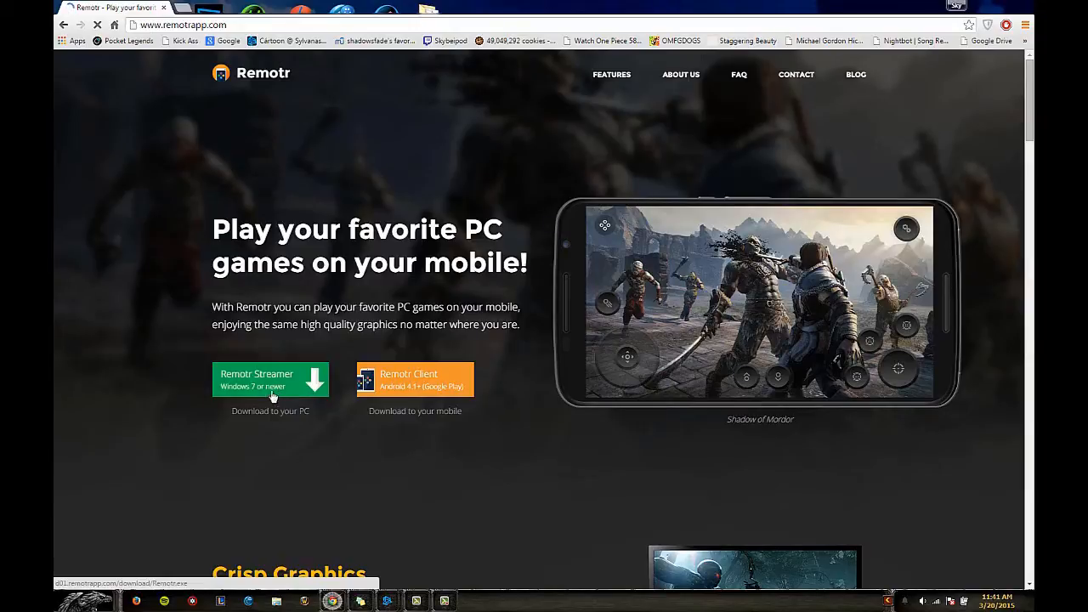
mouse_move(317, 399)
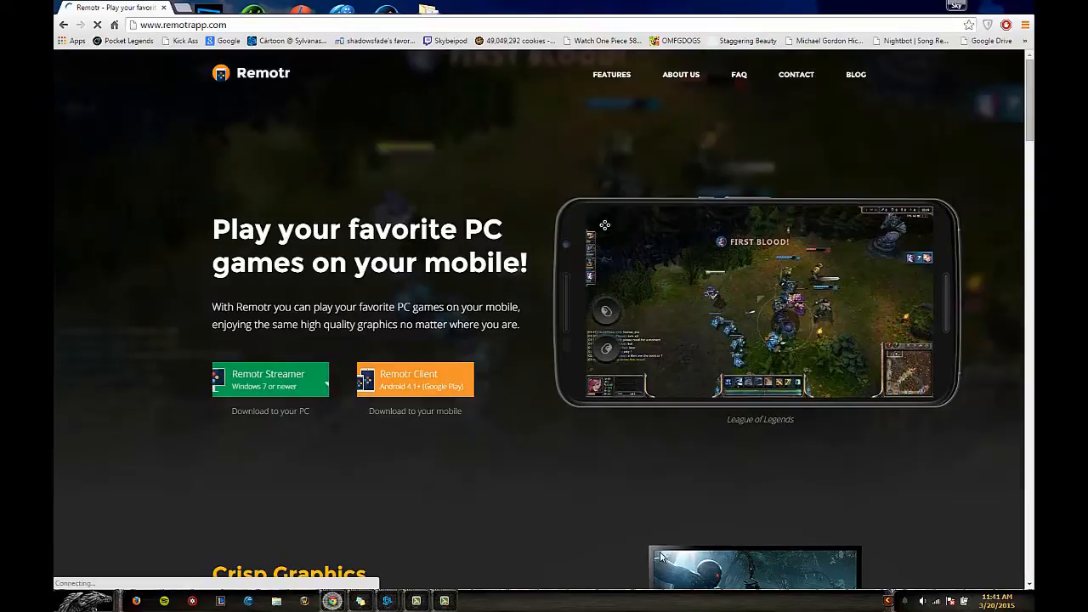
scroll("down", 3)
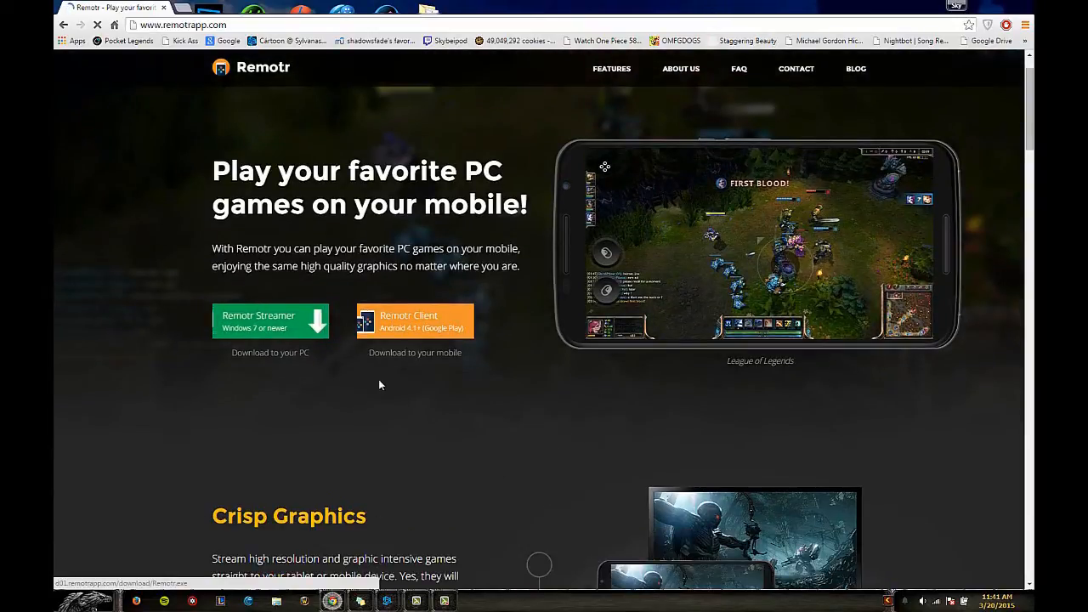
scroll("down", 3)
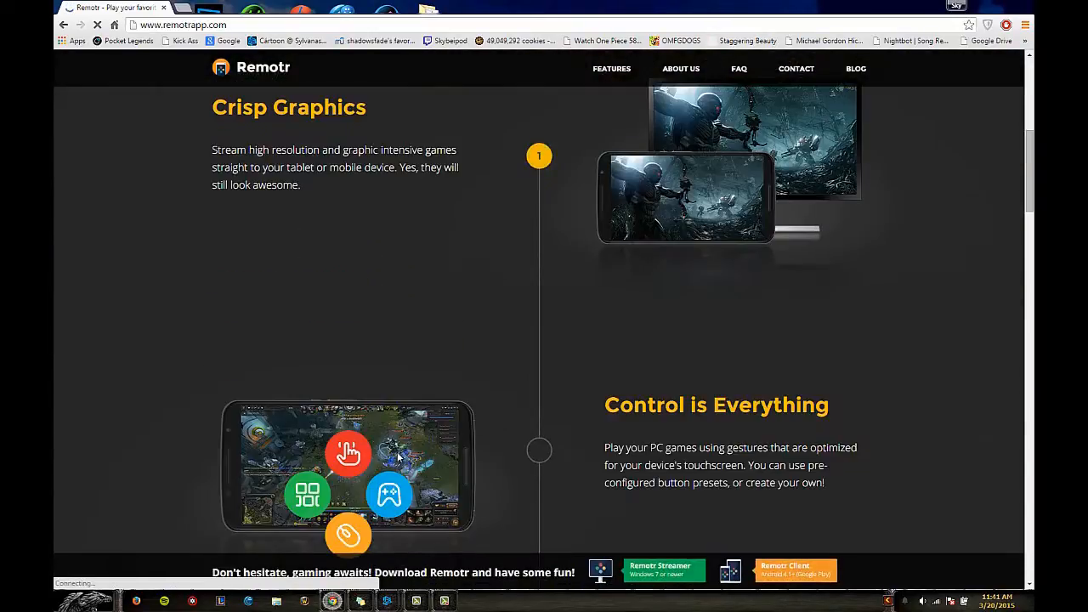
scroll("up", 3)
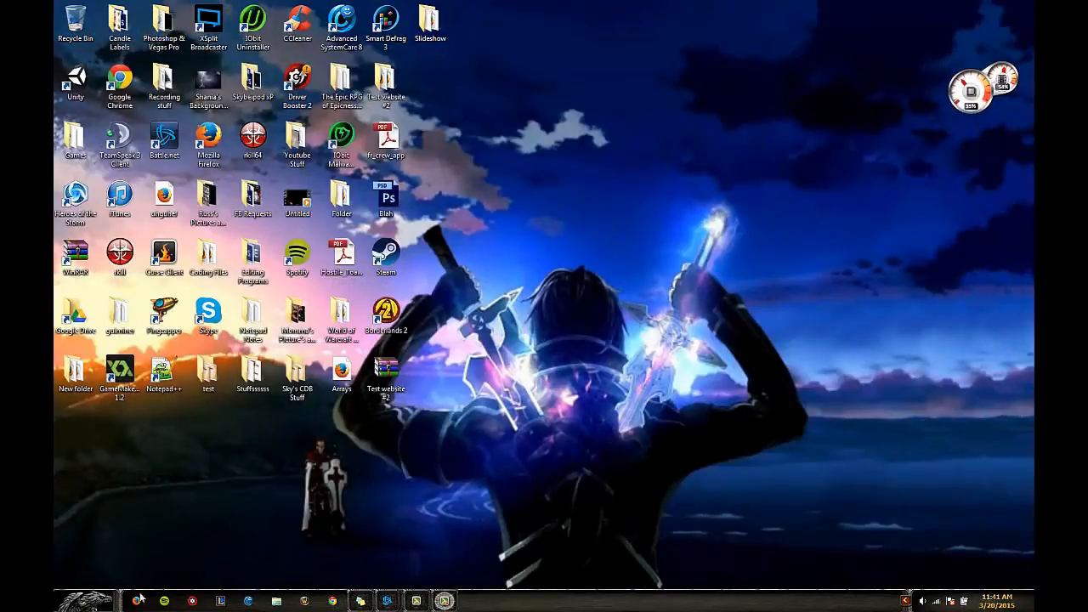
Step: Launch Remotr Streamer from Windows search and dismiss the 'already running' notice
left_click(85, 600)
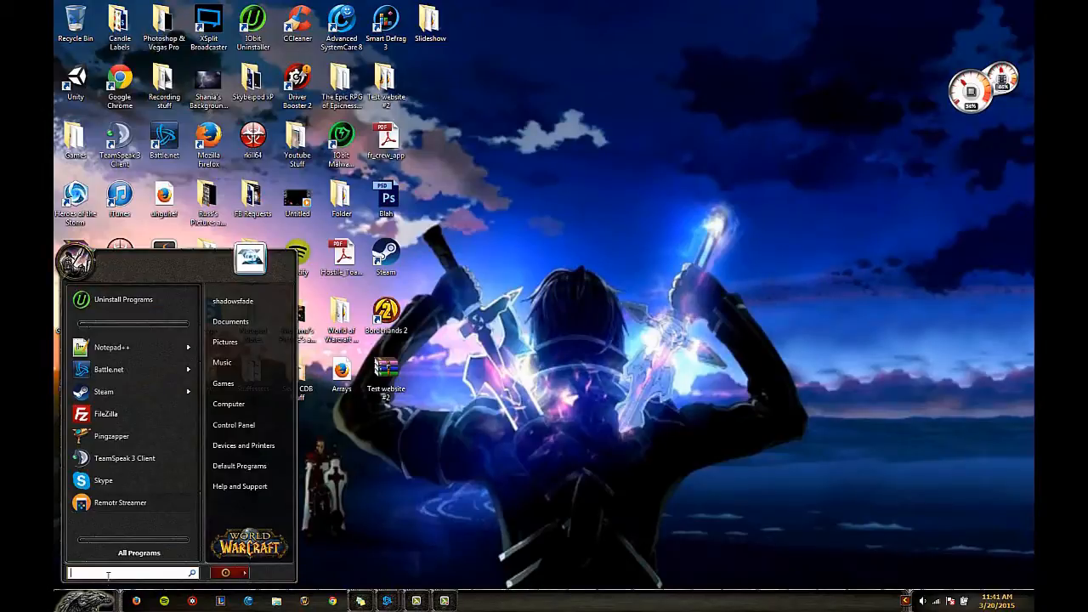
type("remotr")
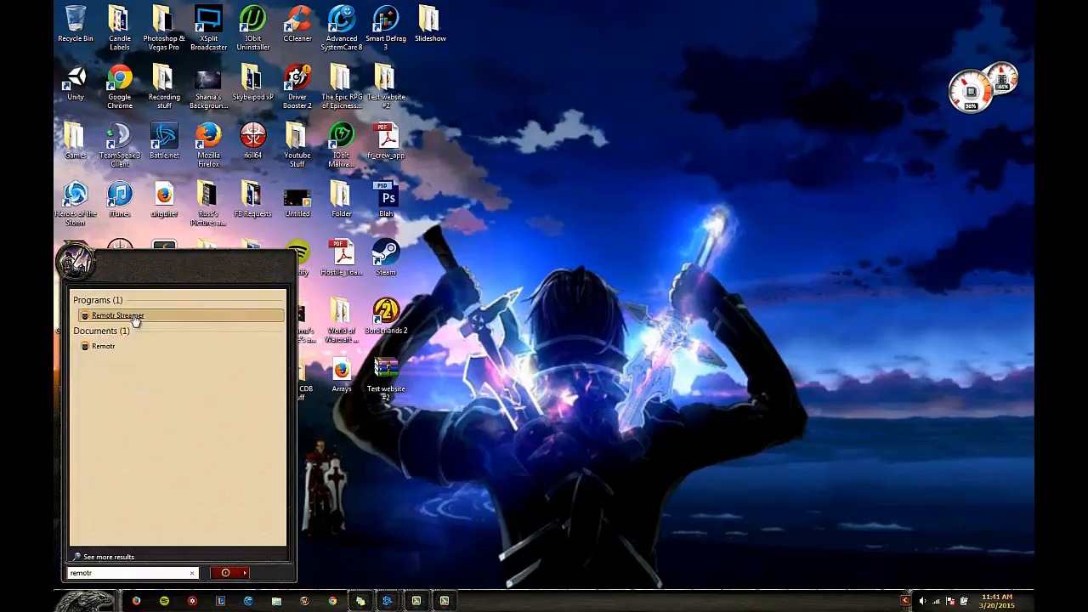
left_click(119, 314)
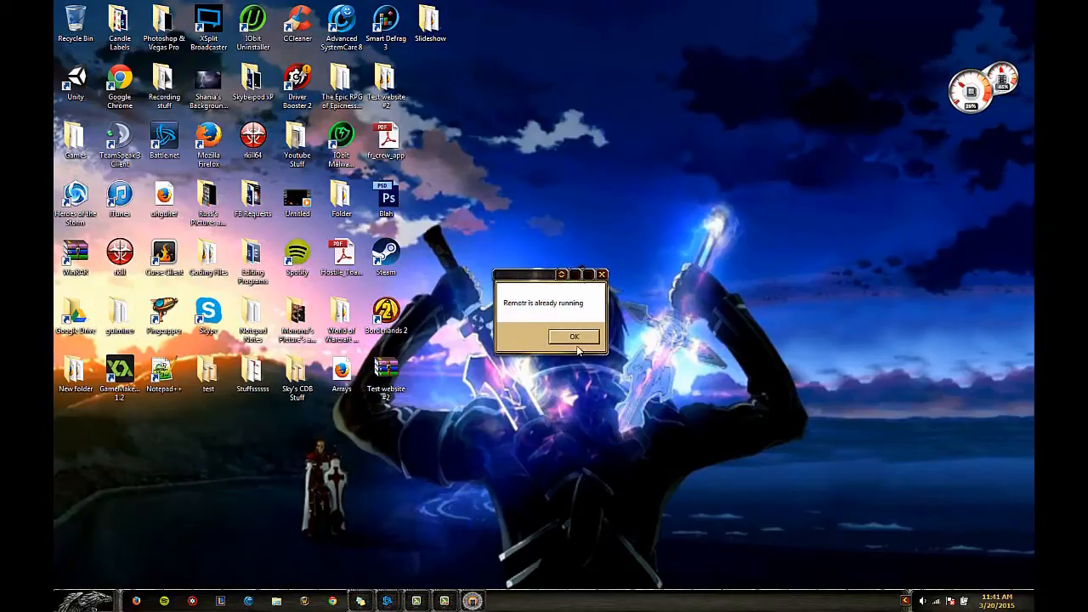
left_click(574, 336)
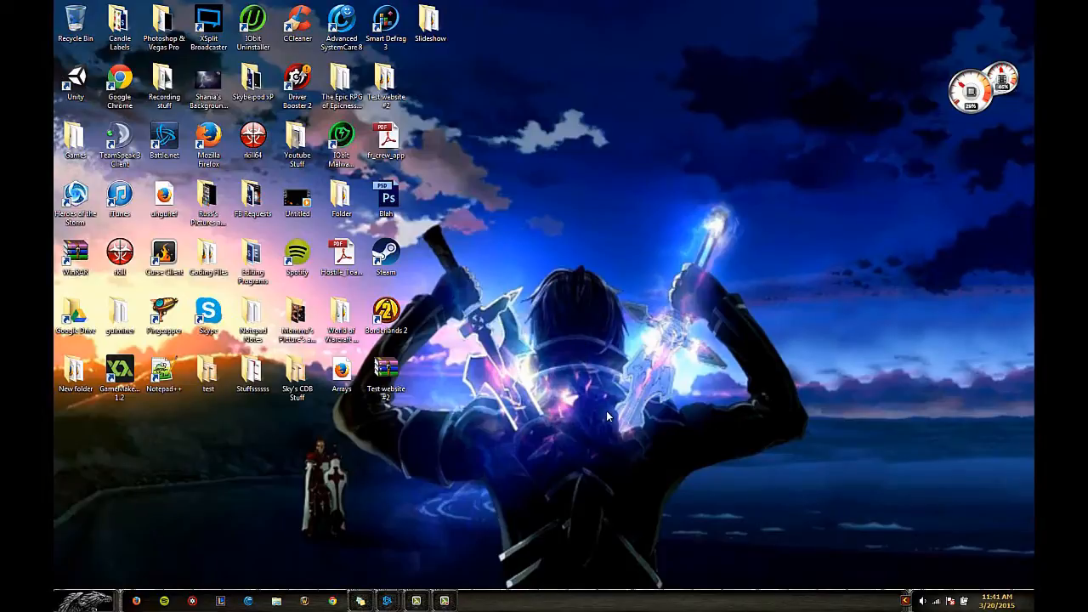
mouse_move(506, 422)
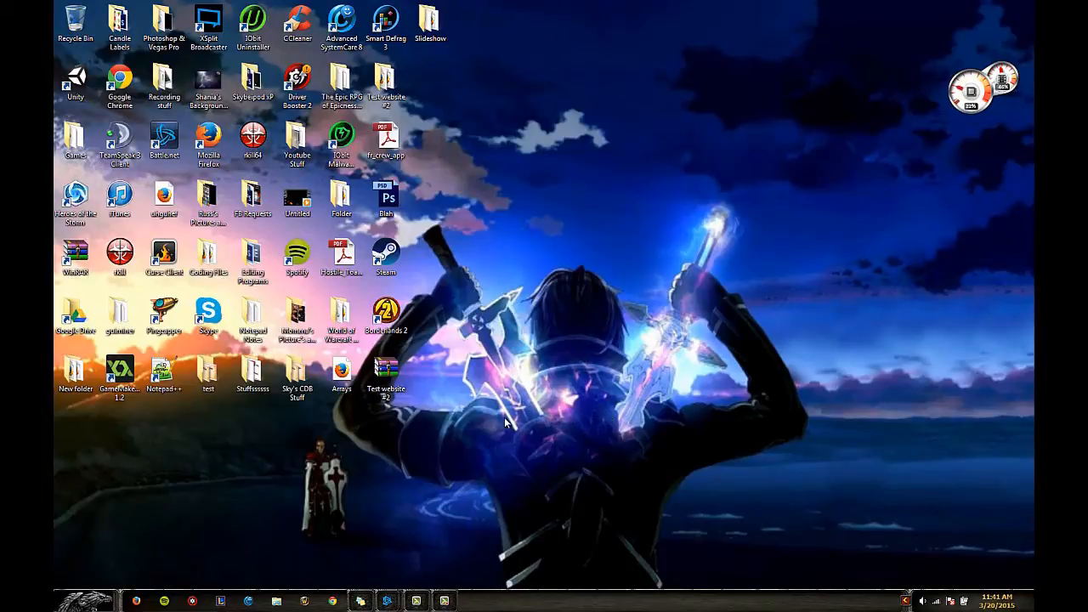
mouse_move(211, 343)
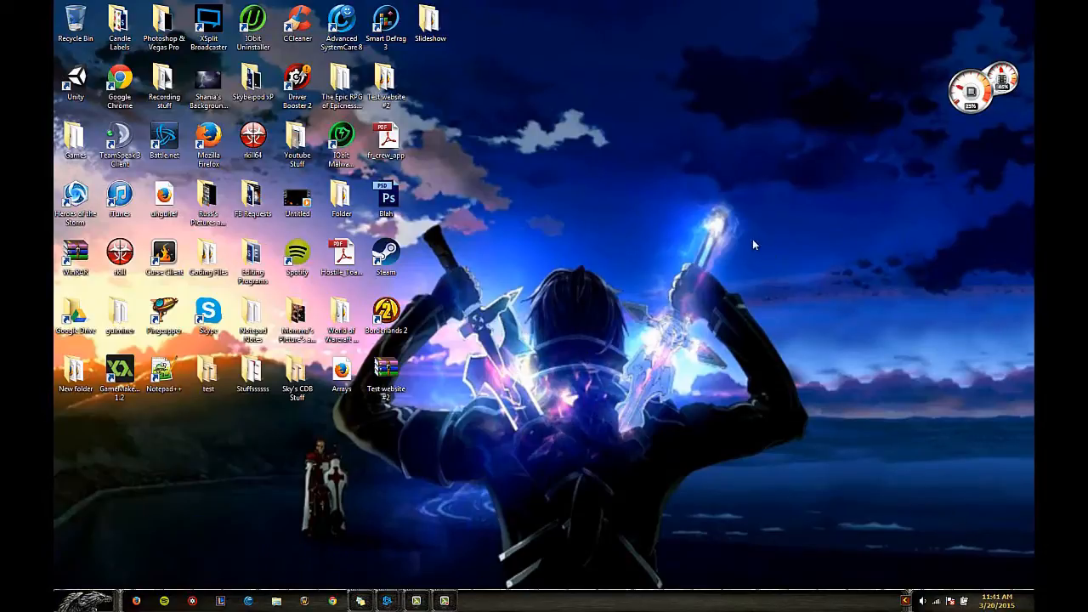
mouse_move(642, 230)
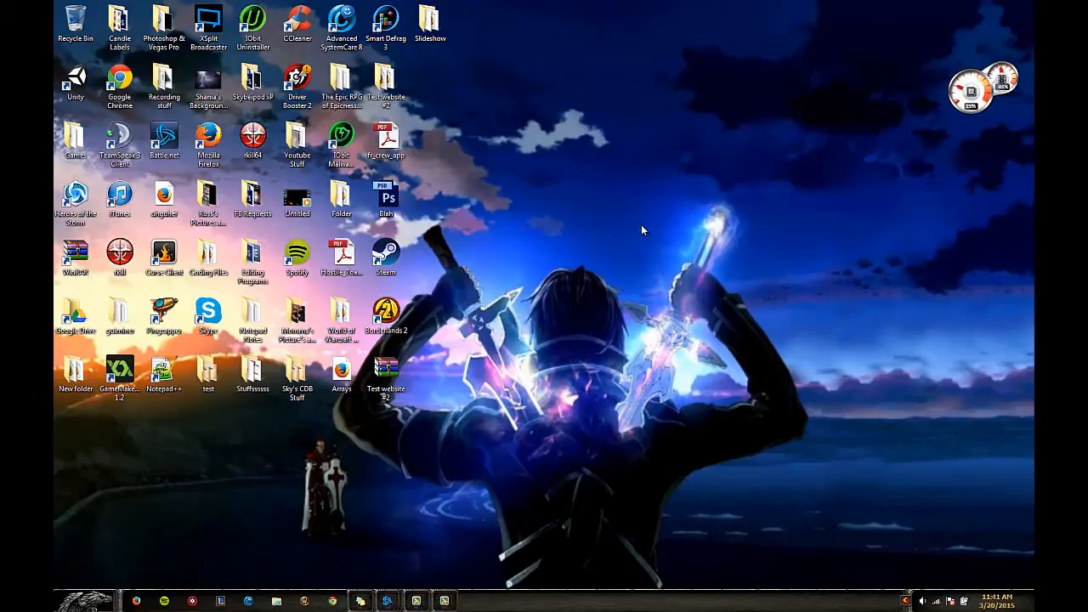
mouse_move(496, 147)
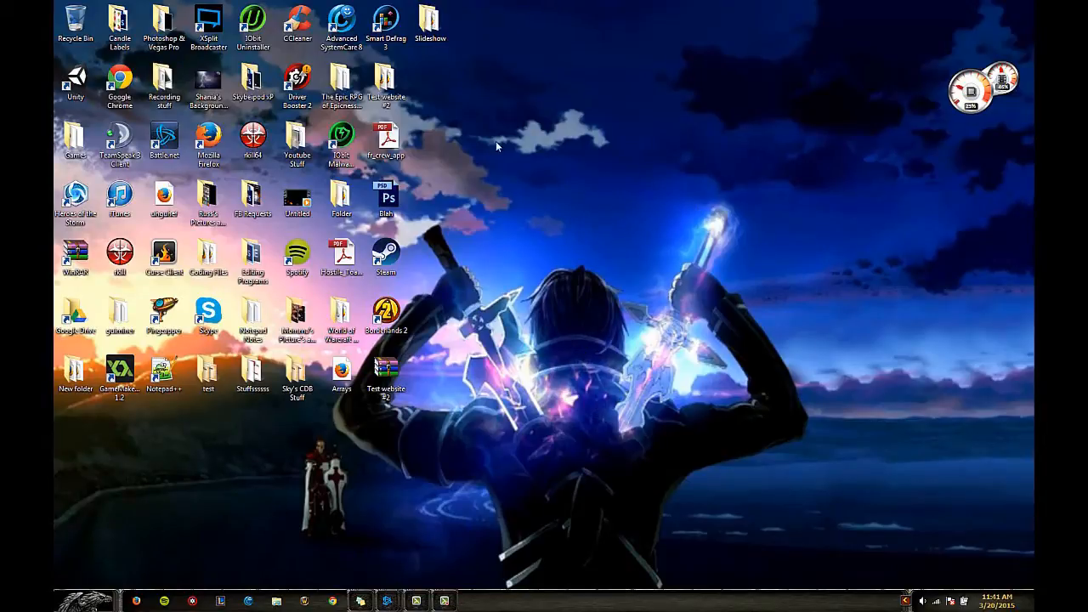
mouse_move(591, 352)
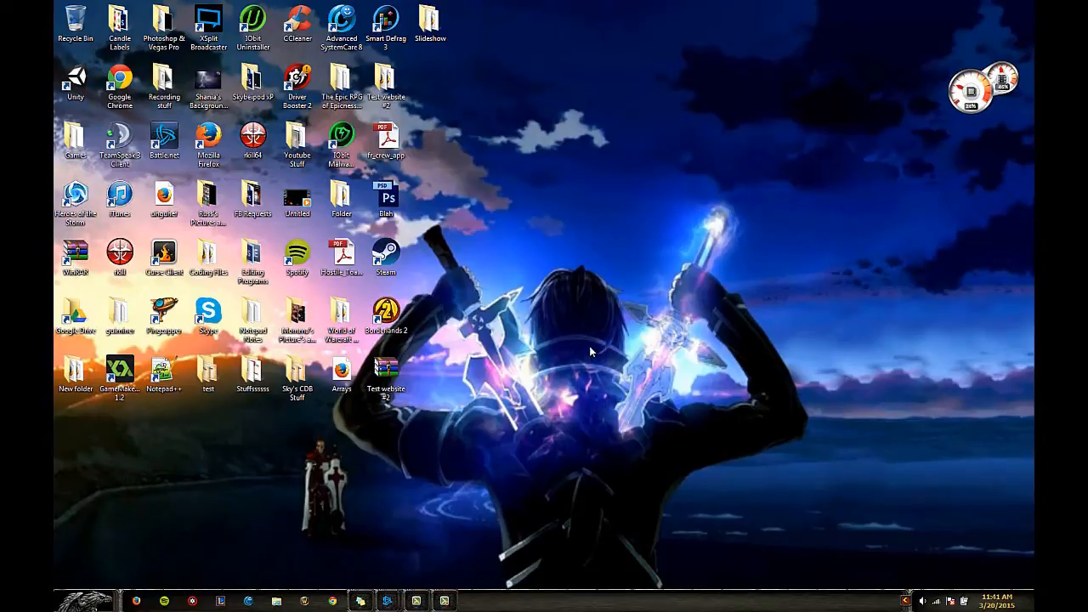
mouse_move(283, 531)
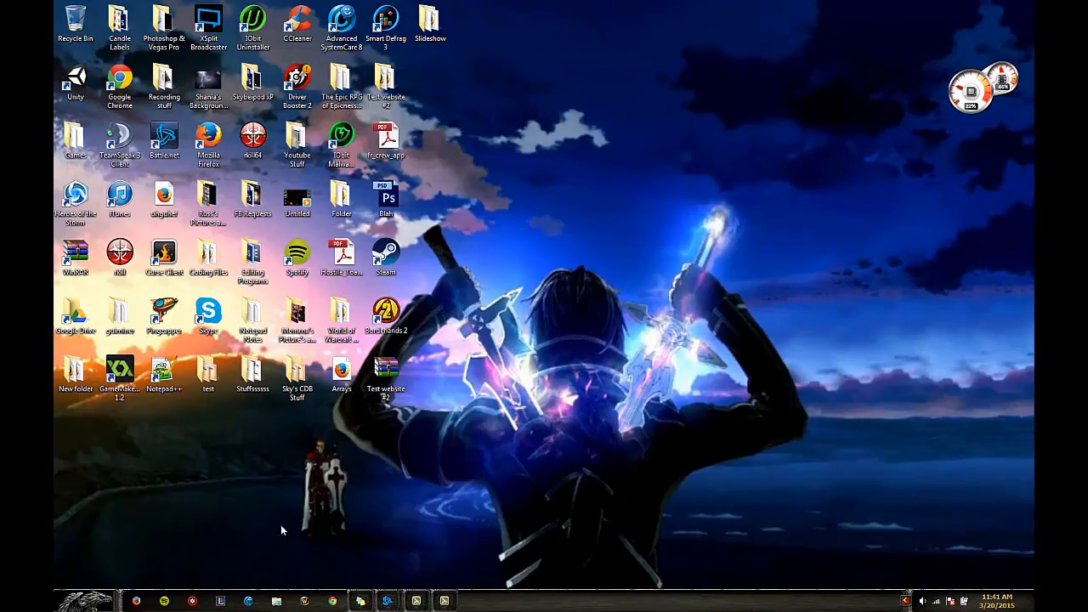